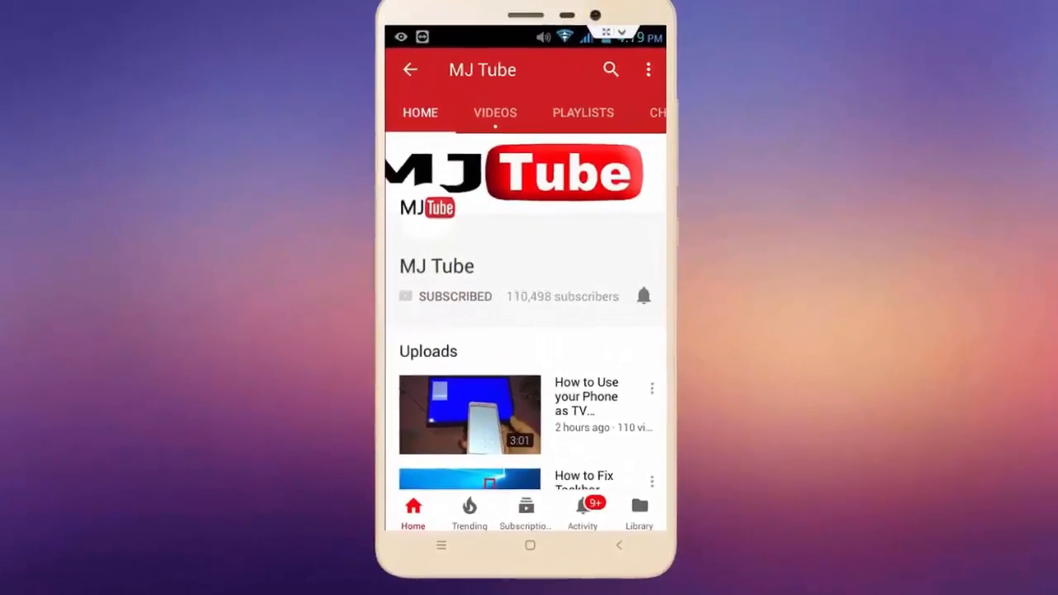
Open This PC from the desktop to list drives C:, D:, E: and F:
click(644, 296)
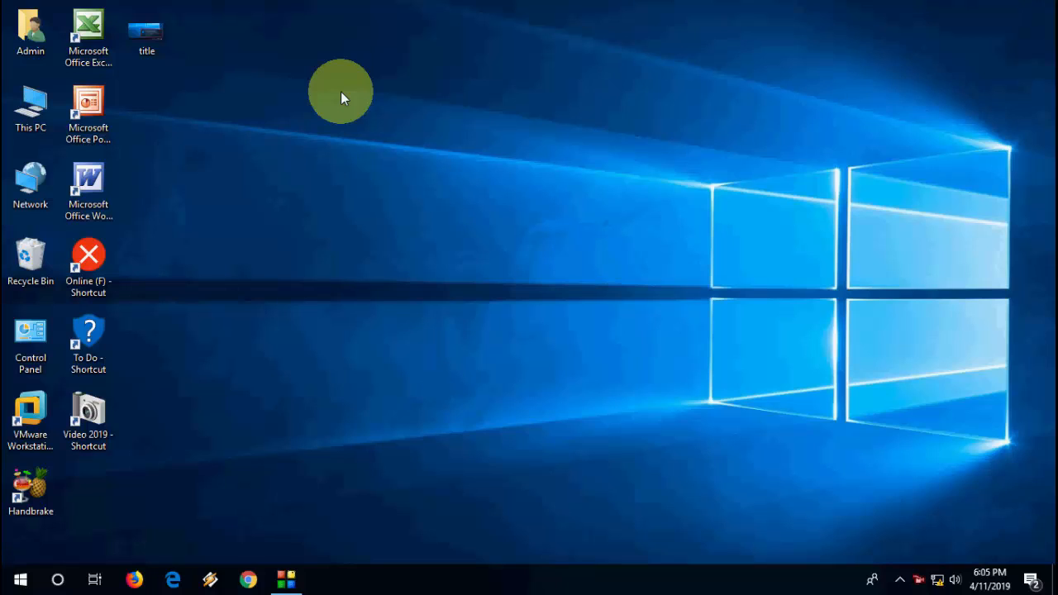
mouse_move(223, 133)
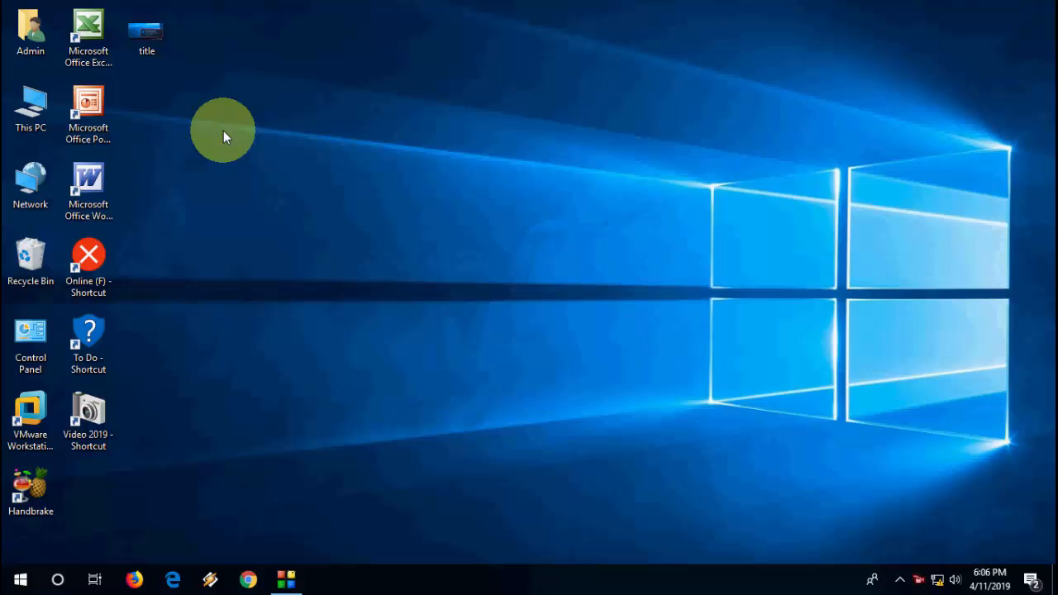
click(31, 112)
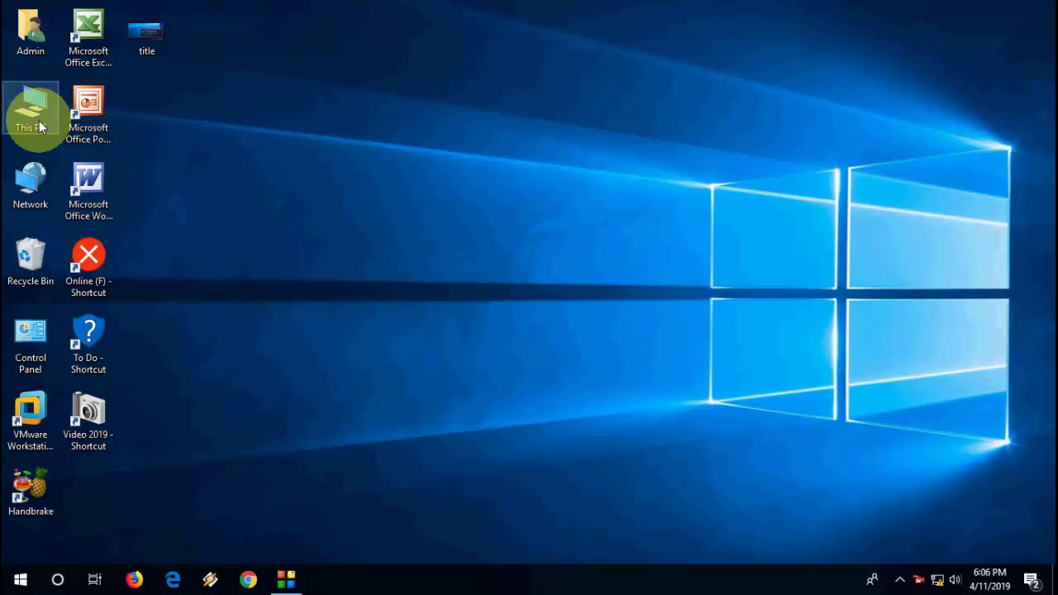
double_click(31, 111)
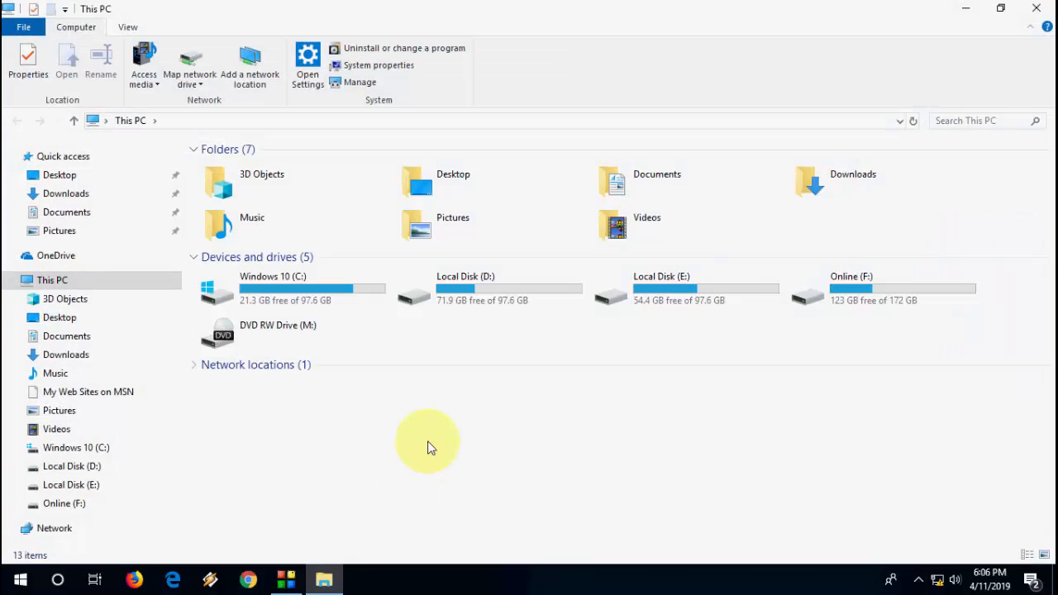
mouse_move(480, 481)
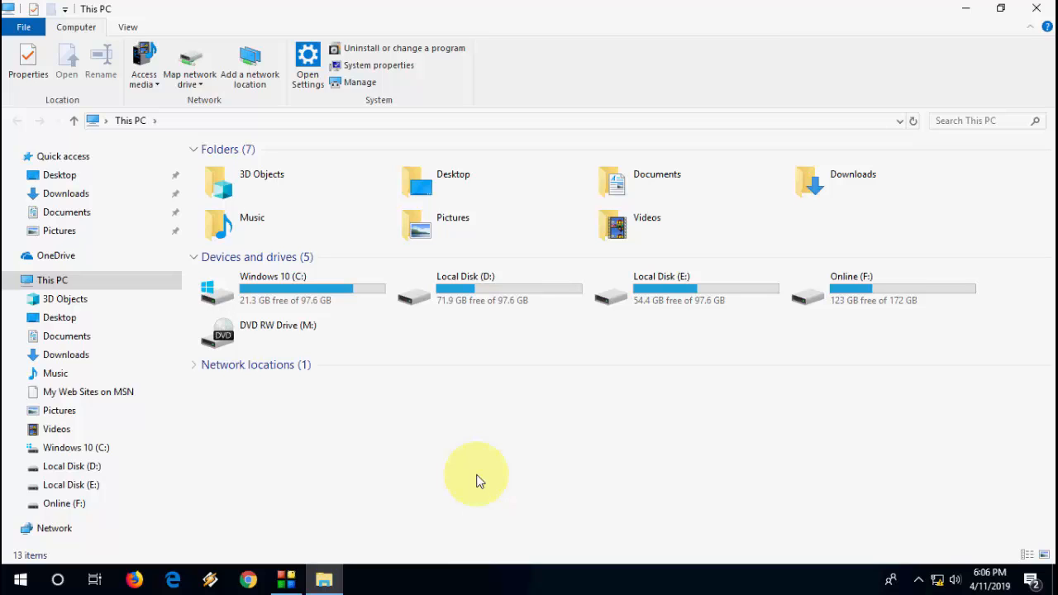
Search Start for 'disk man' and launch Disk Management, showing removable SD CARD (G:)
click(20, 579)
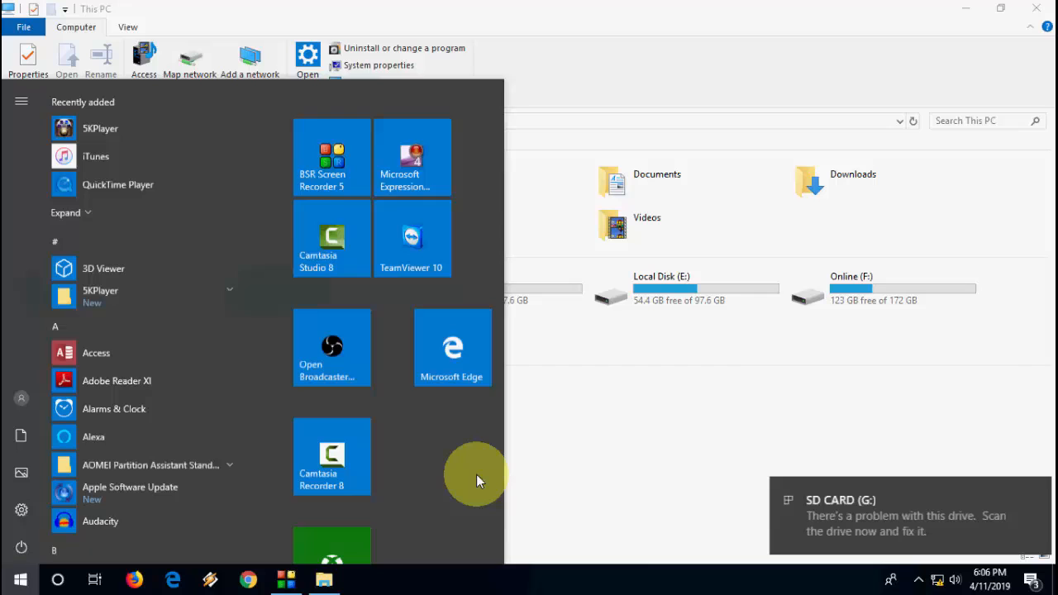
text(disk man)
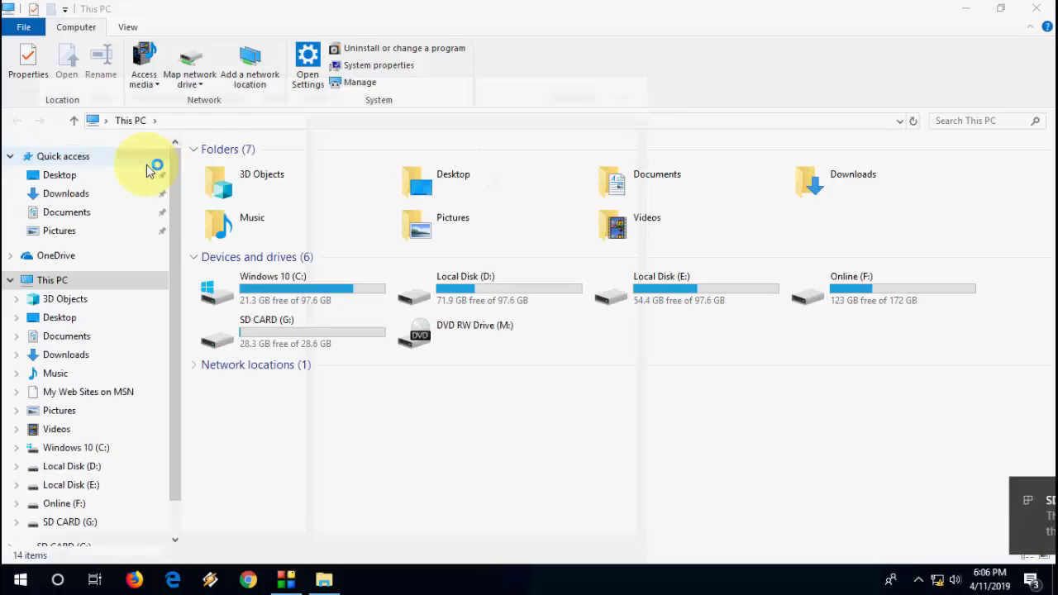
click(359, 82)
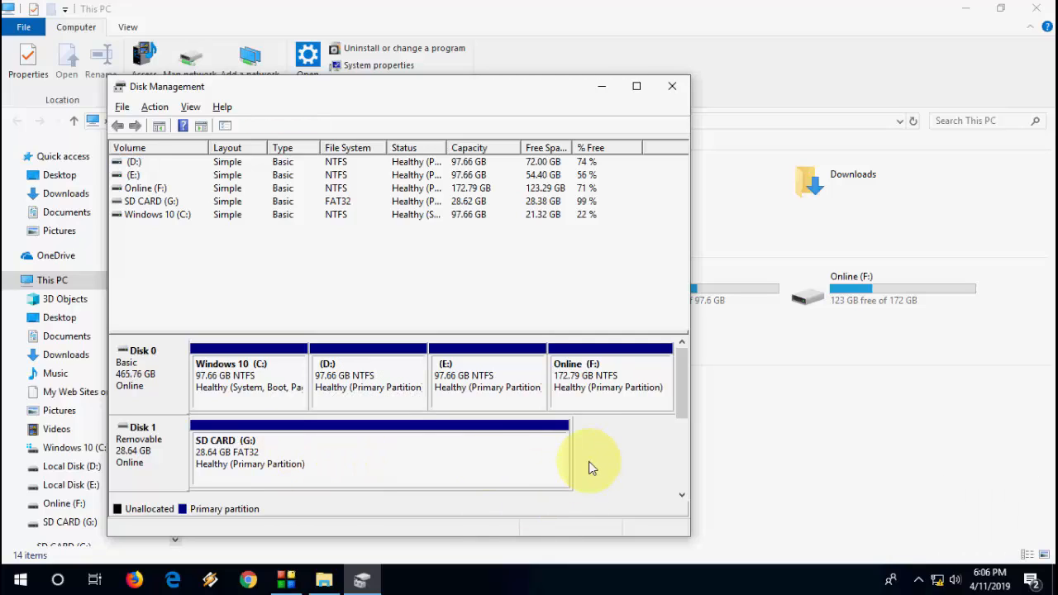
Open SD CARD (G:) properties and the SanDisk Ultra USB Device's hardware properties
right_click(314, 459)
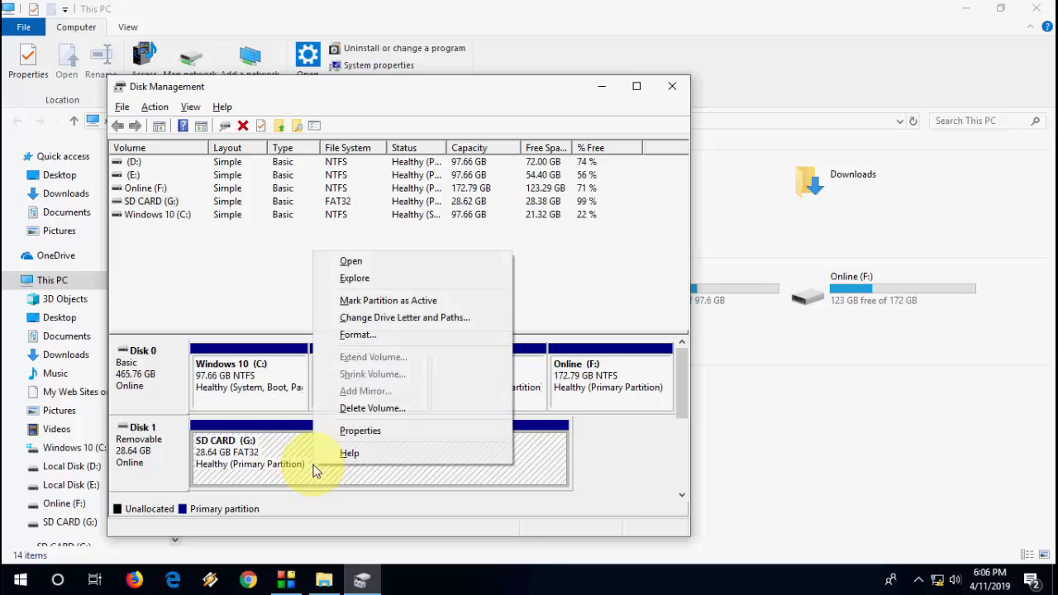
click(360, 431)
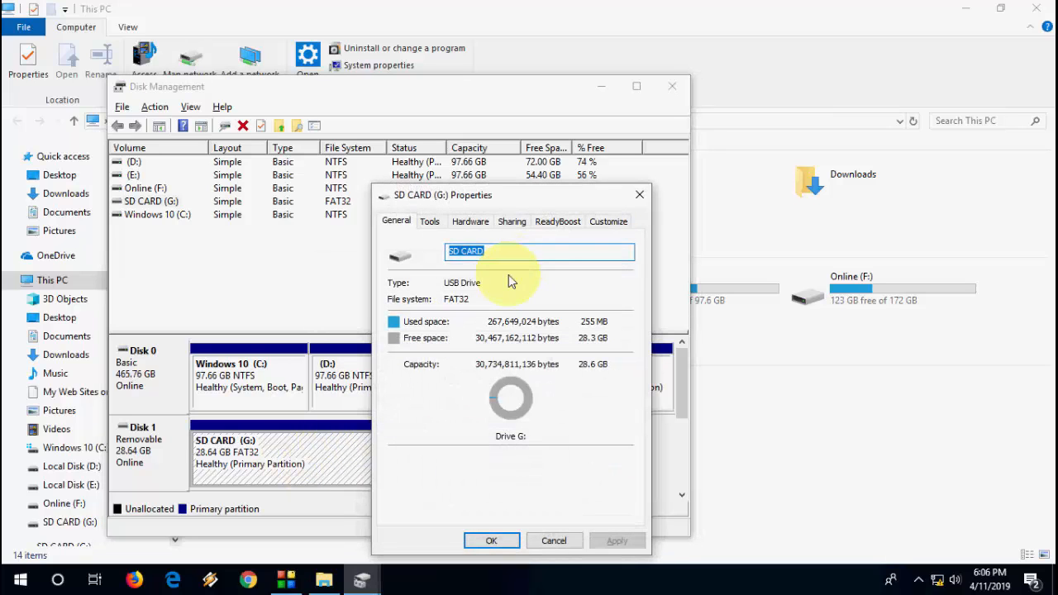
click(470, 221)
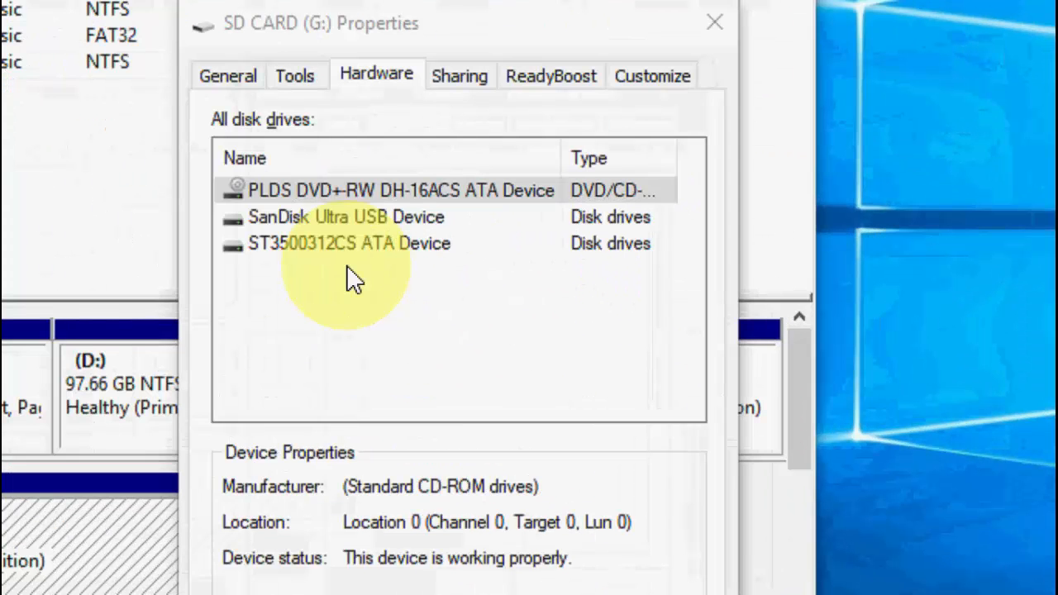
click(347, 217)
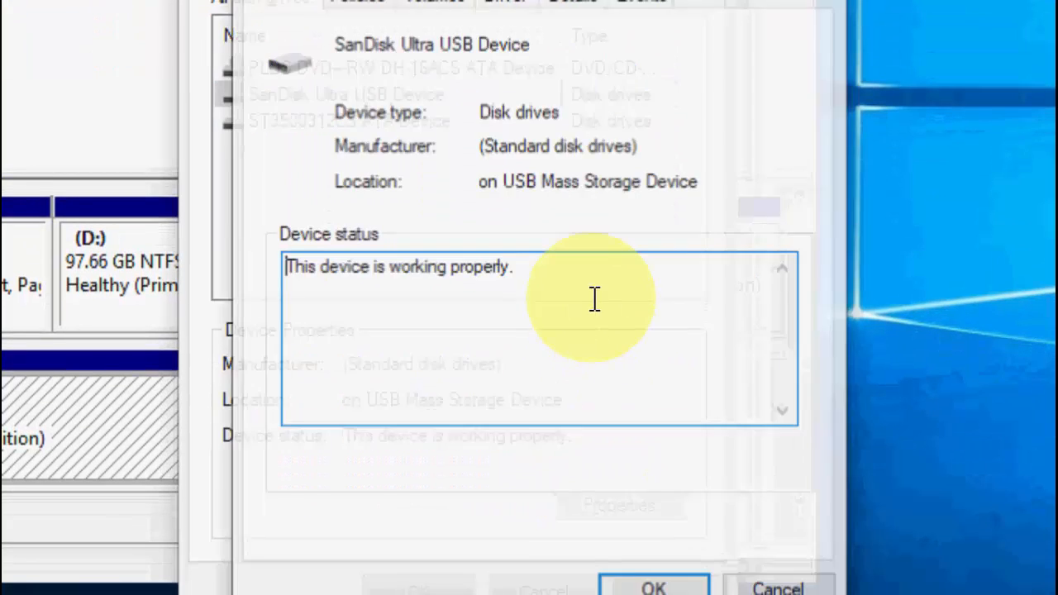
Set the SanDisk Ultra removal policy to Quick removal, confirm, and close Disk Management
click(356, 114)
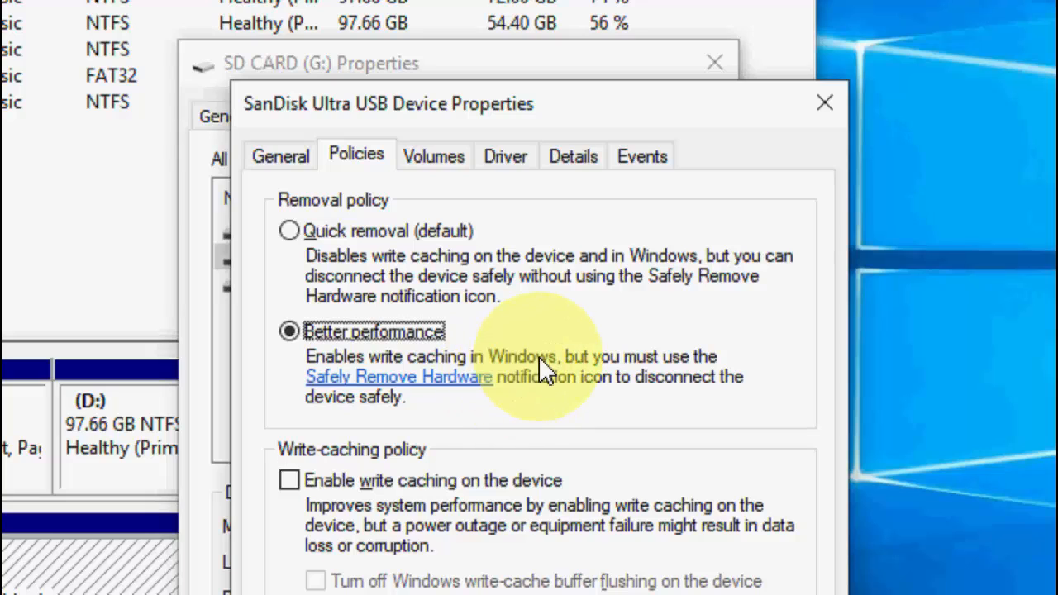
mouse_move(446, 401)
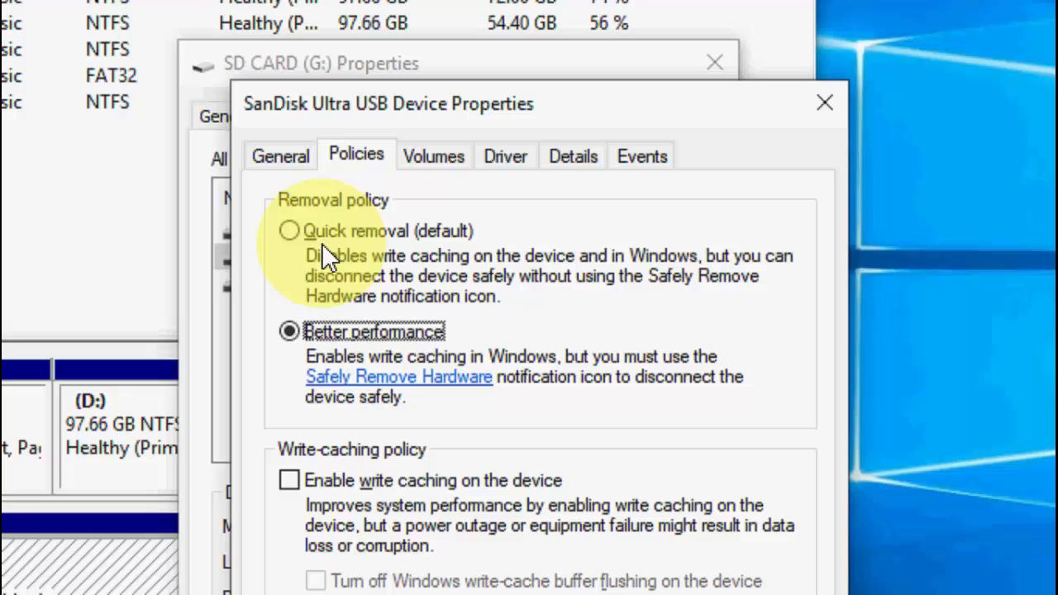
click(289, 230)
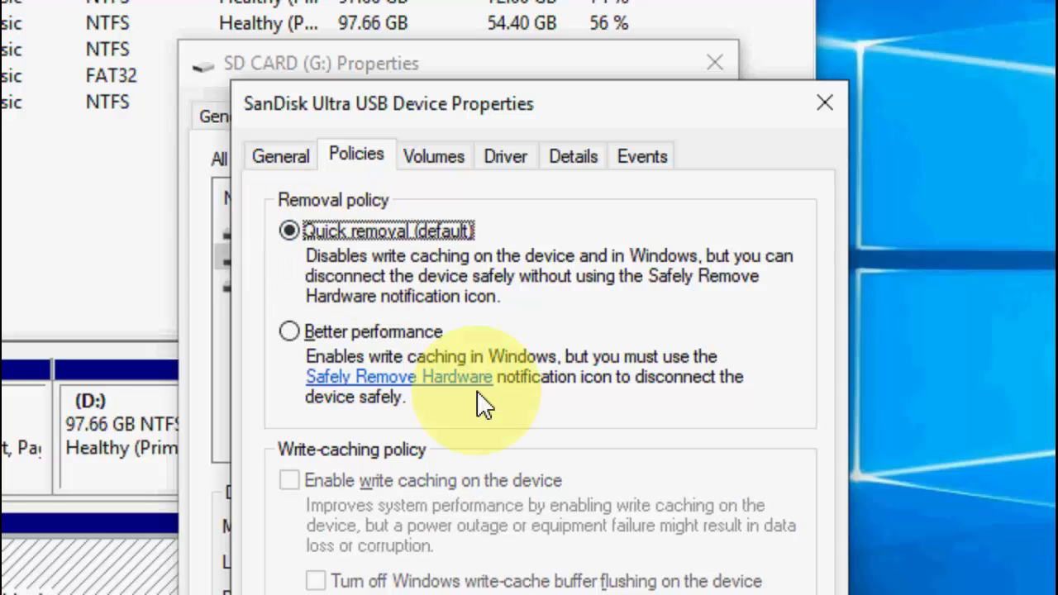
click(824, 102)
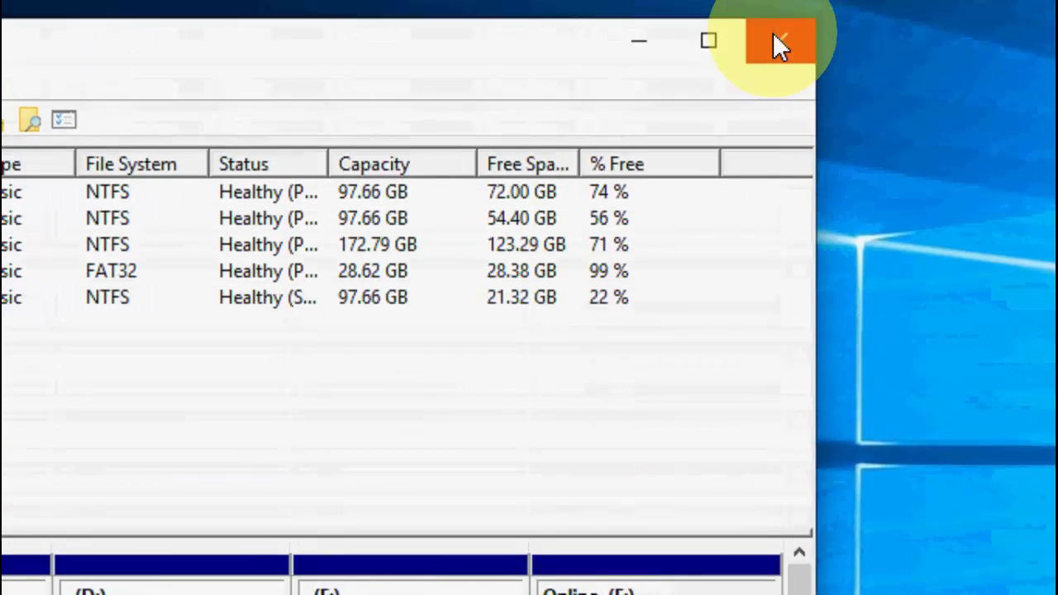
click(777, 41)
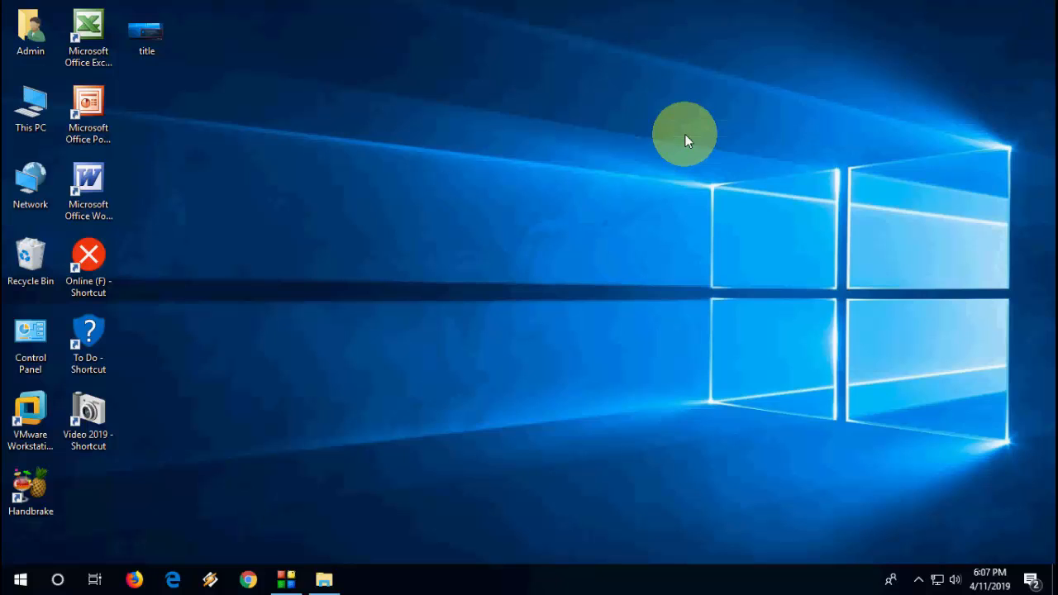
mouse_move(835, 331)
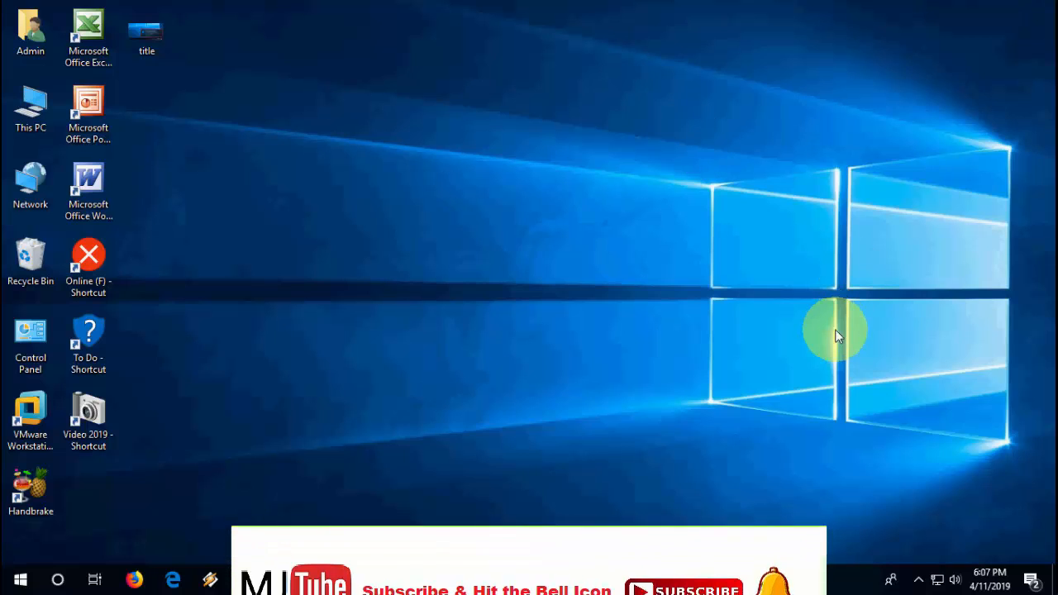
Click the bottom-right taskbar area; no Disk Management window opens
click(919, 578)
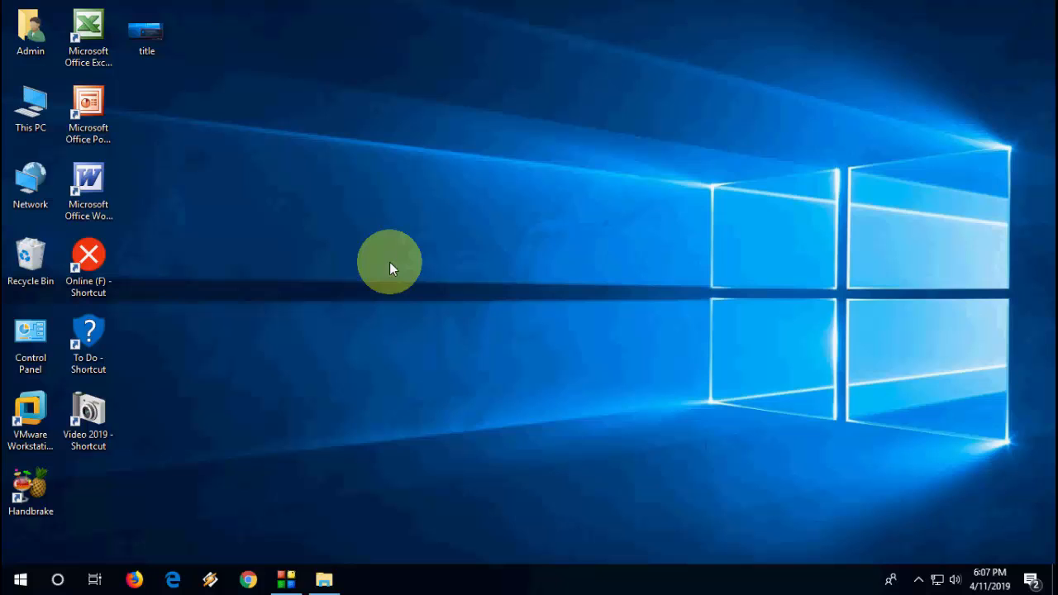
mouse_move(364, 206)
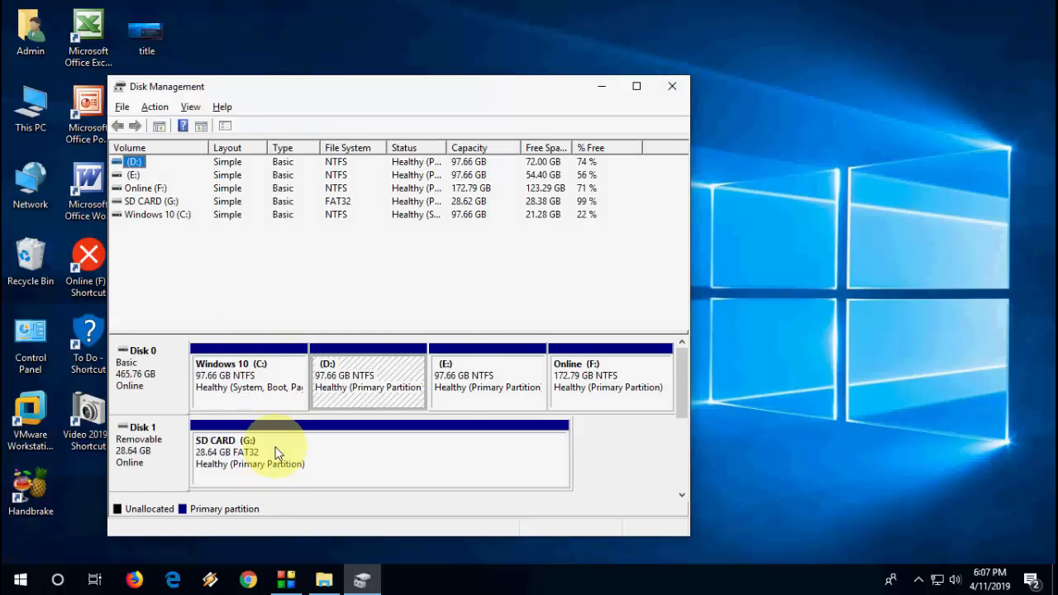
Check that the SanDisk Ultra USB Device's Policies still show Quick removal, then close the dialogs
double_click(248, 452)
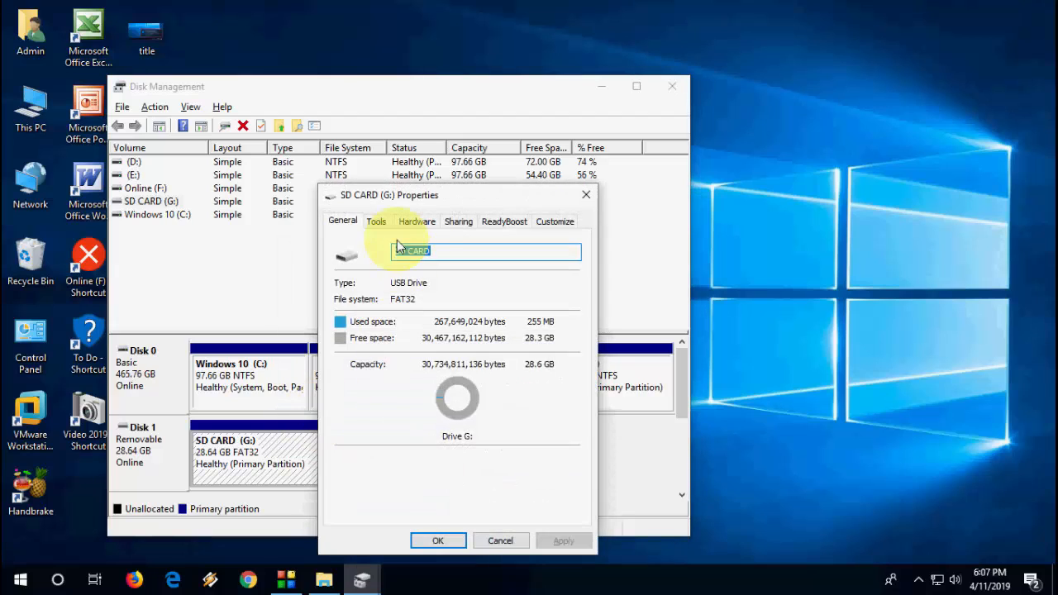
click(416, 222)
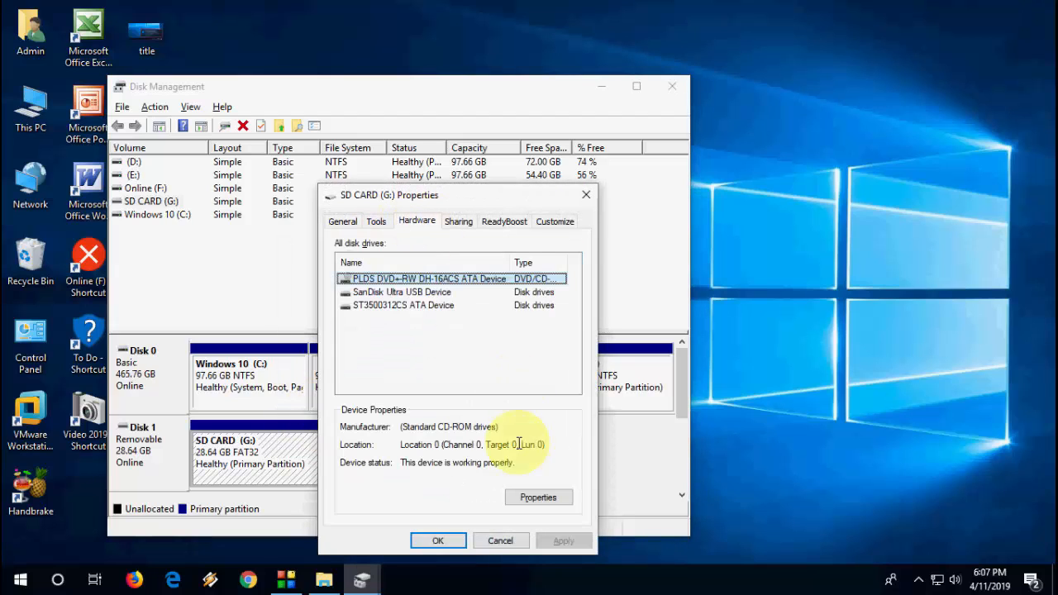
click(402, 292)
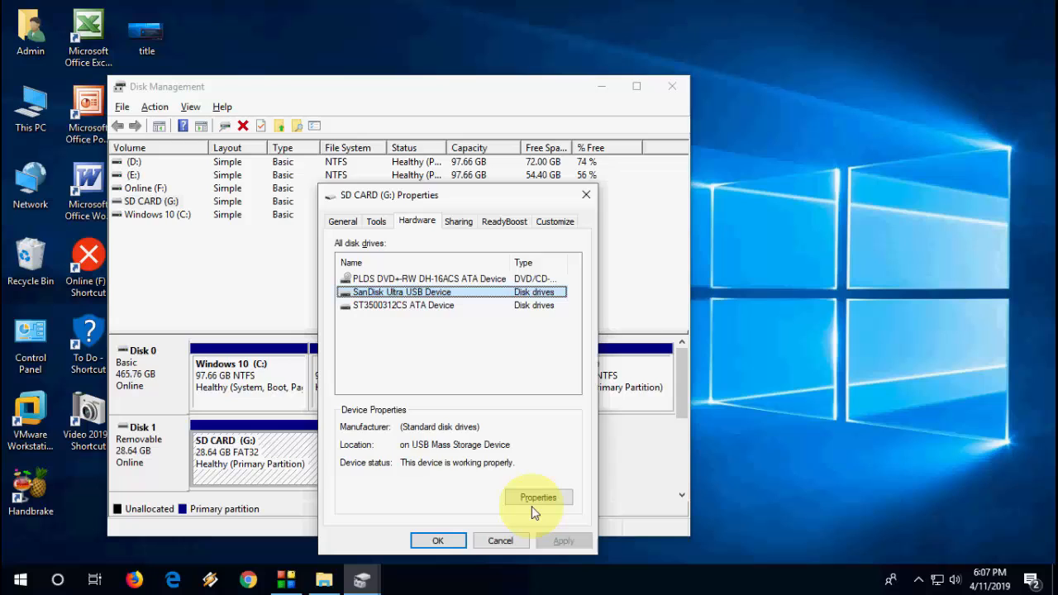
click(537, 497)
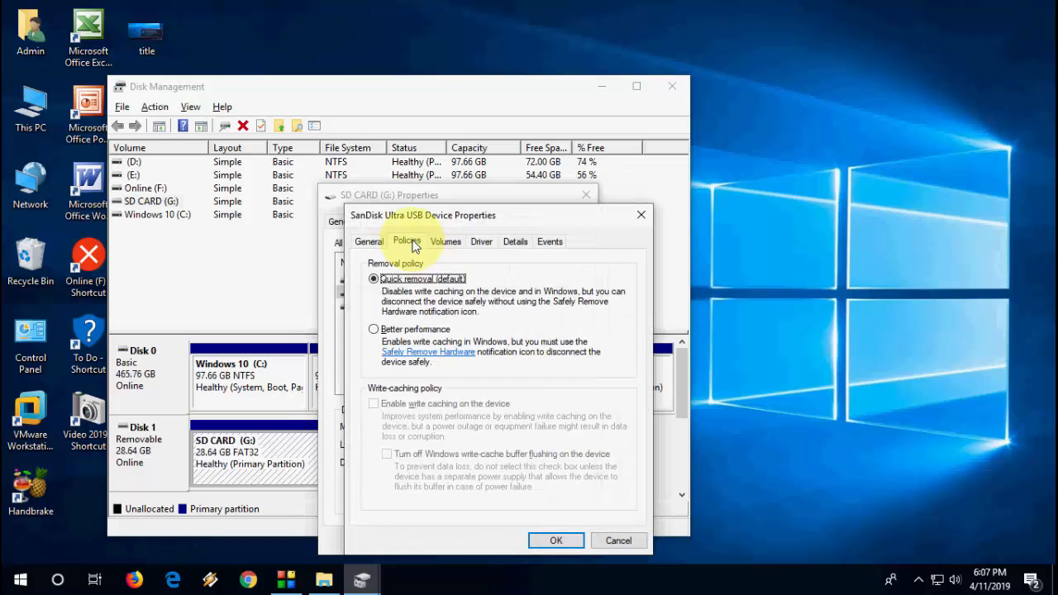
click(373, 328)
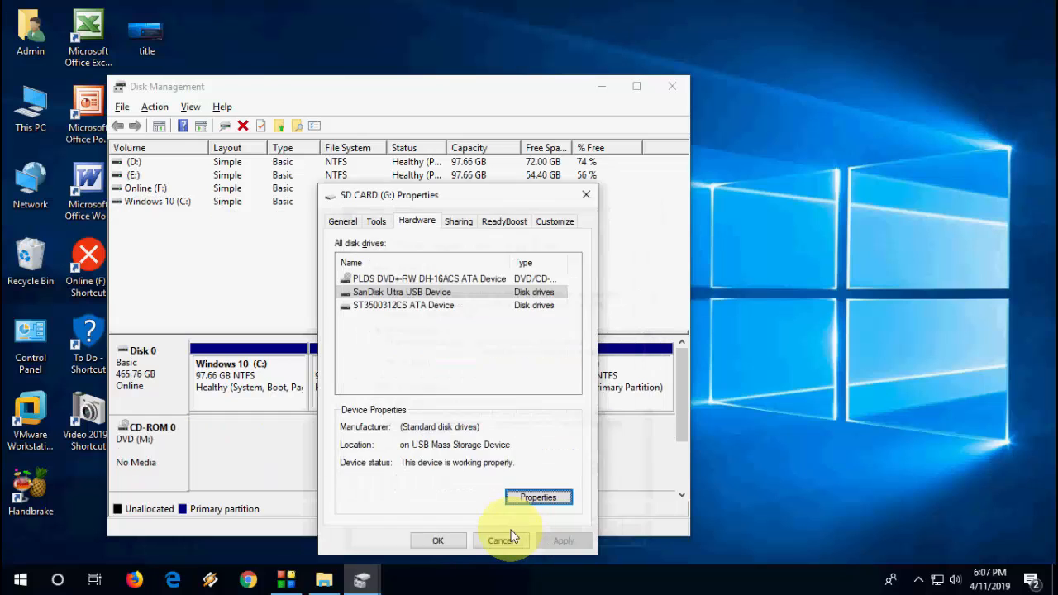
click(503, 541)
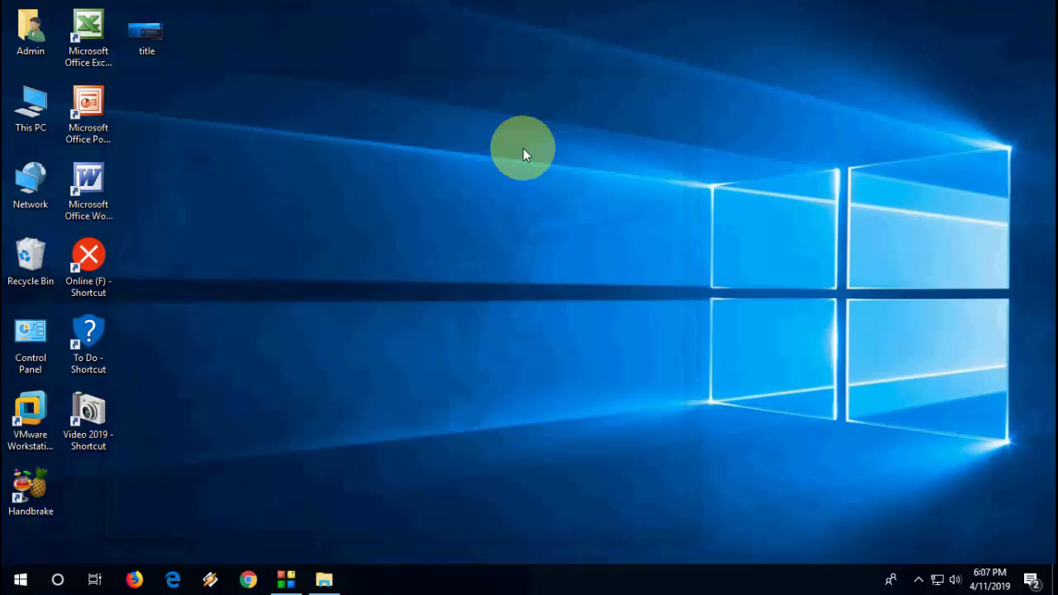
mouse_move(174, 434)
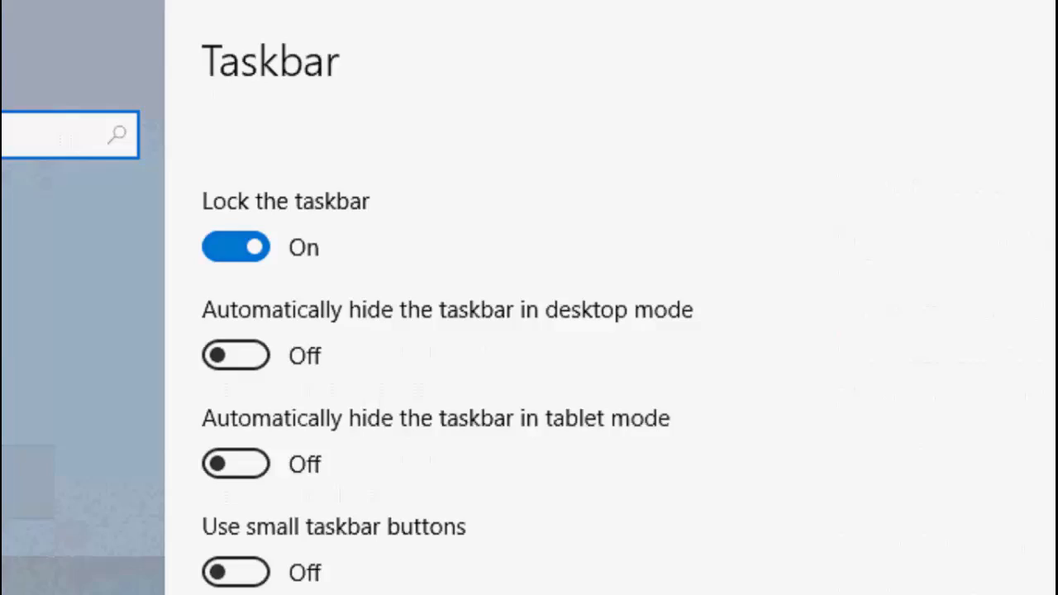
Scroll the Taskbar settings page down to the Notification area section
scroll(down, 3)
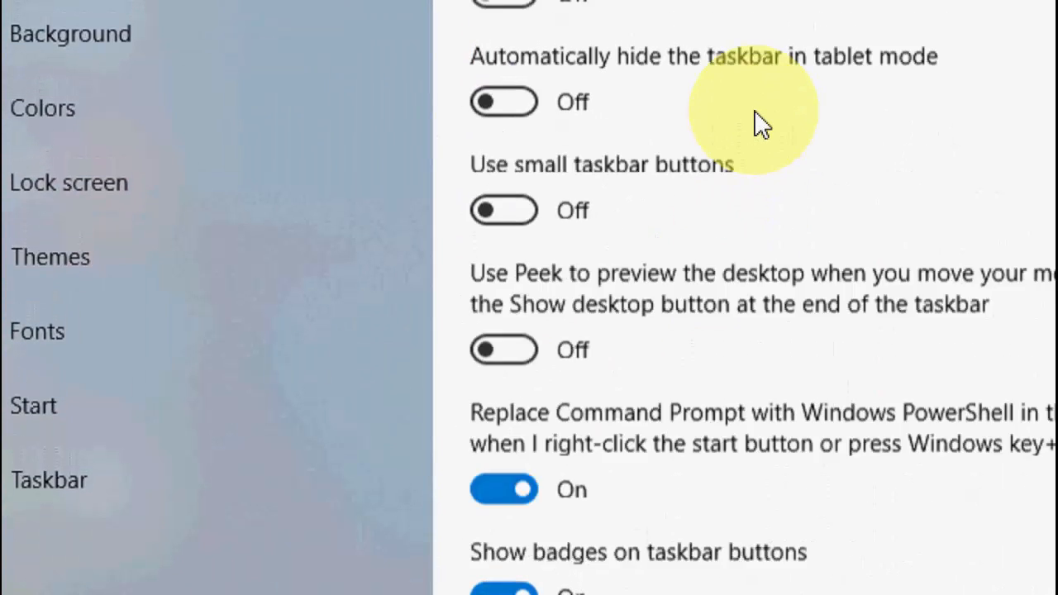
scroll(down, 3)
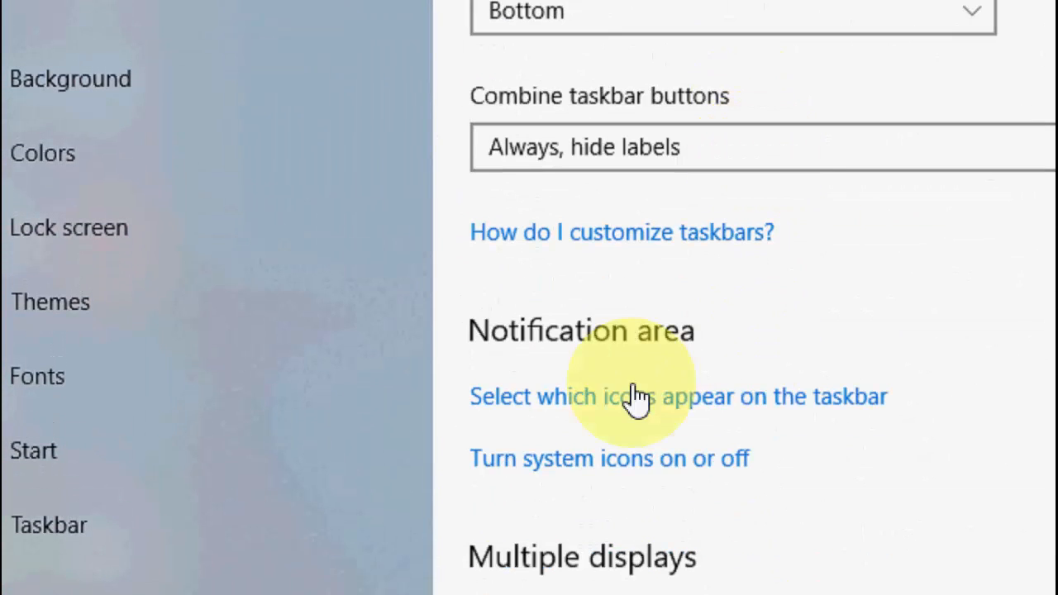
mouse_move(491, 347)
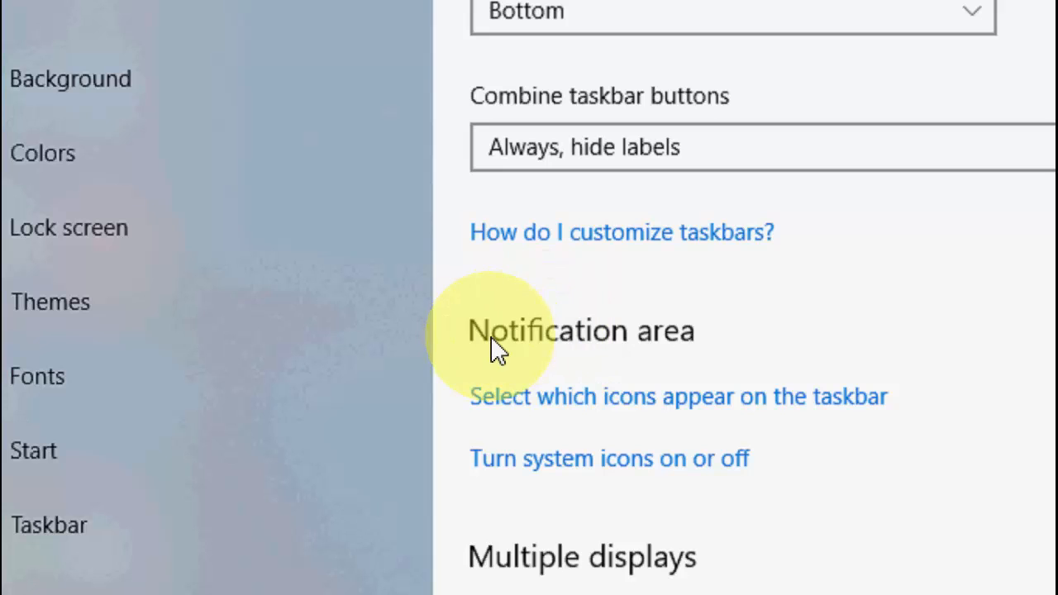
mouse_move(636, 409)
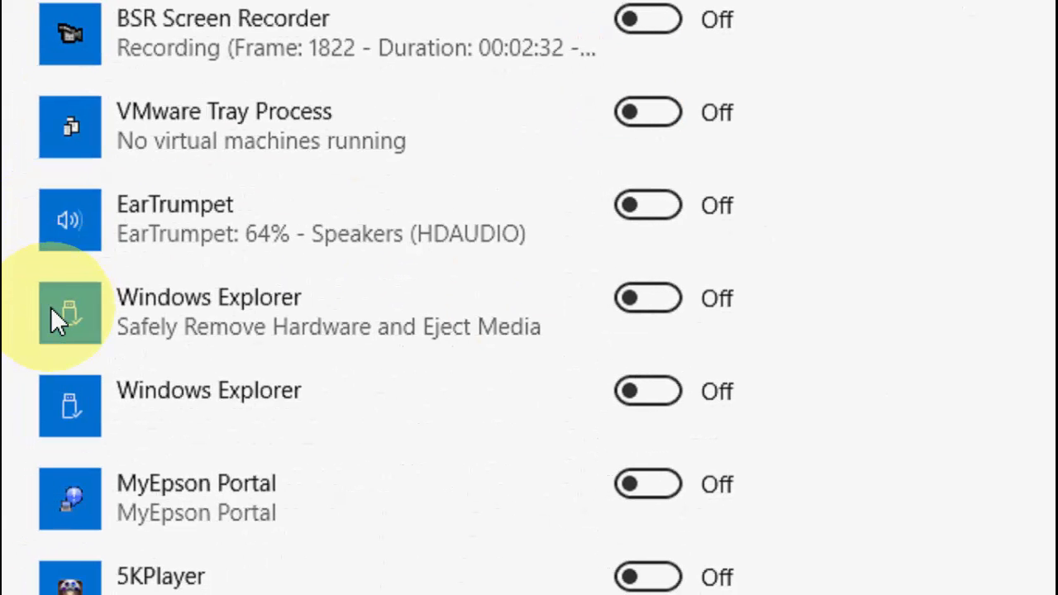
Turn on the Windows Explorer (Safely Remove Hardware and Eject Media) icon toggle
click(648, 298)
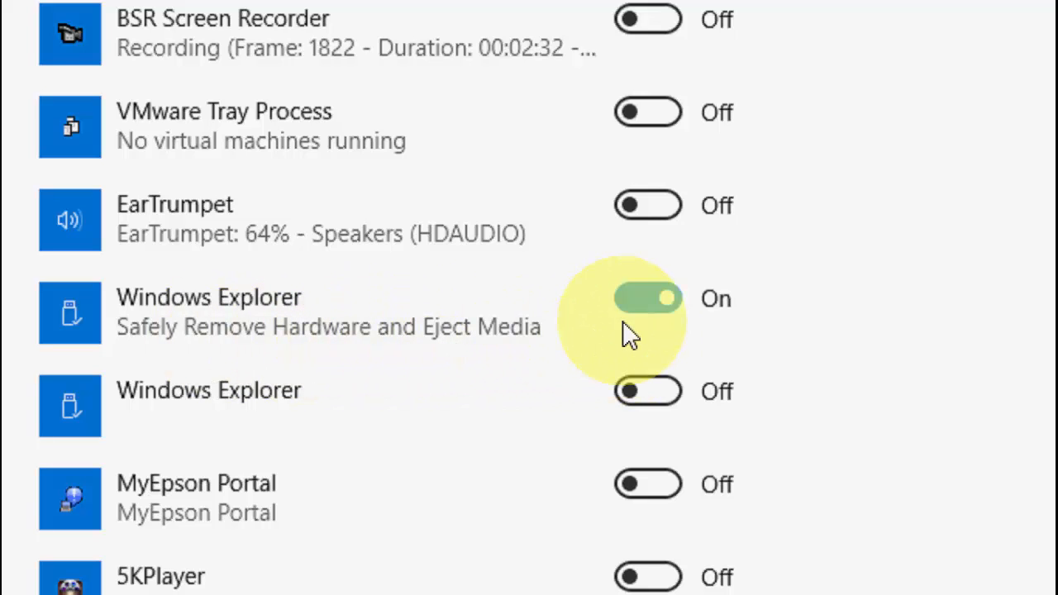
scroll(down, 3)
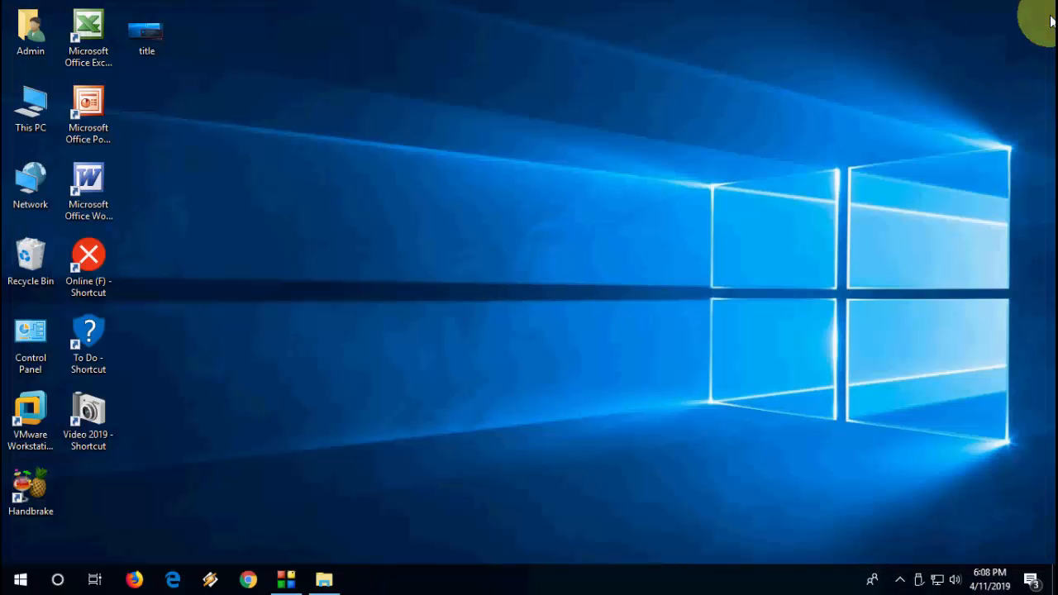
mouse_move(644, 134)
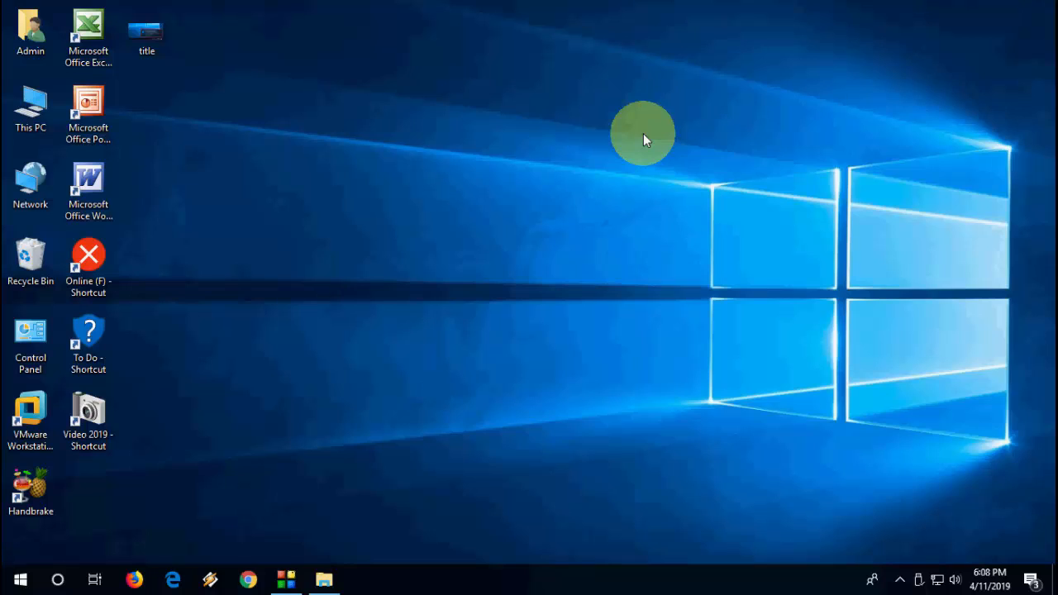